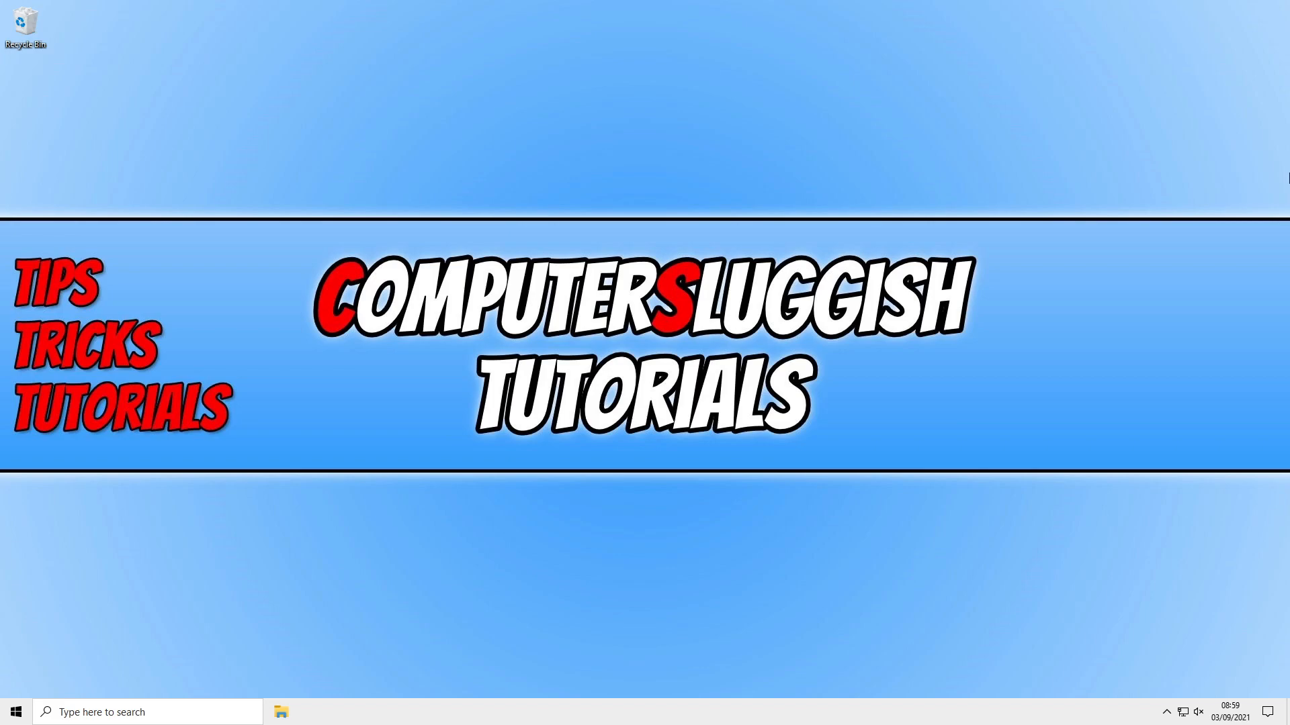
# Bring up the Start menu's app list, ready for a search
pyautogui.click(15, 711)
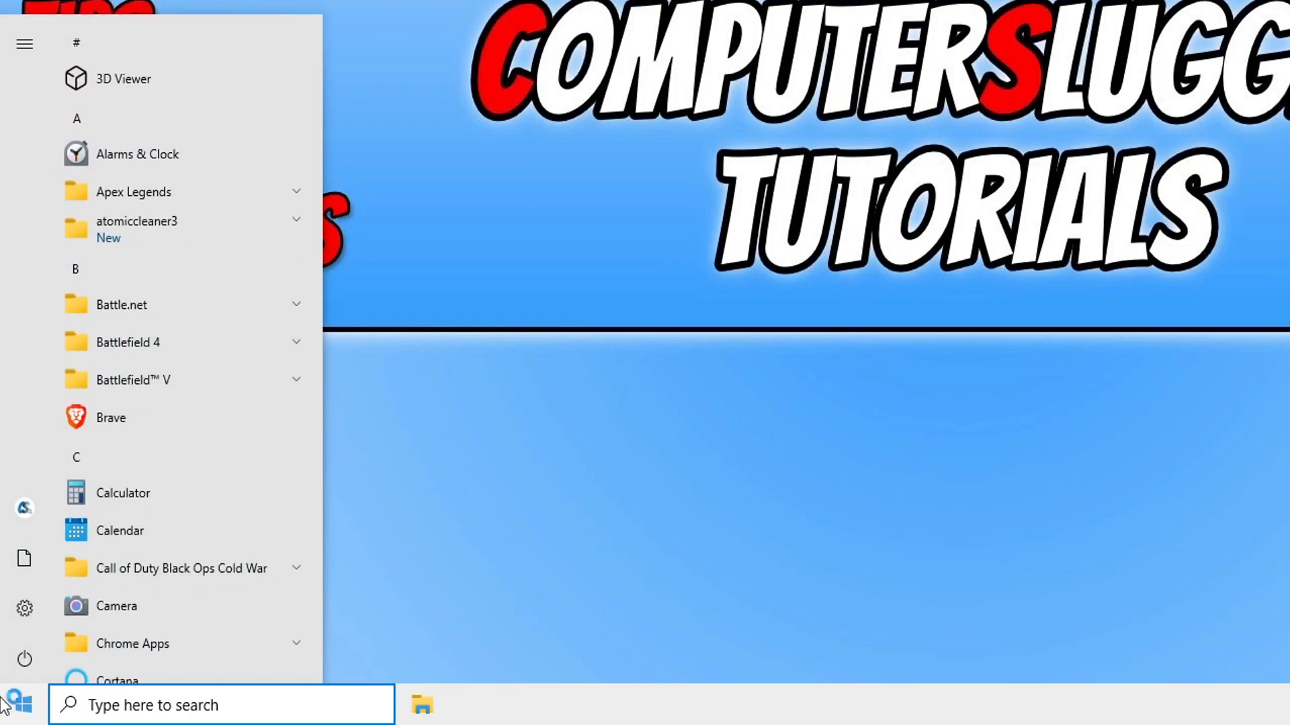
# Search for 'advanced syste' so View advanced system settings appears as the best match
pyautogui.write('advanced VPN options')
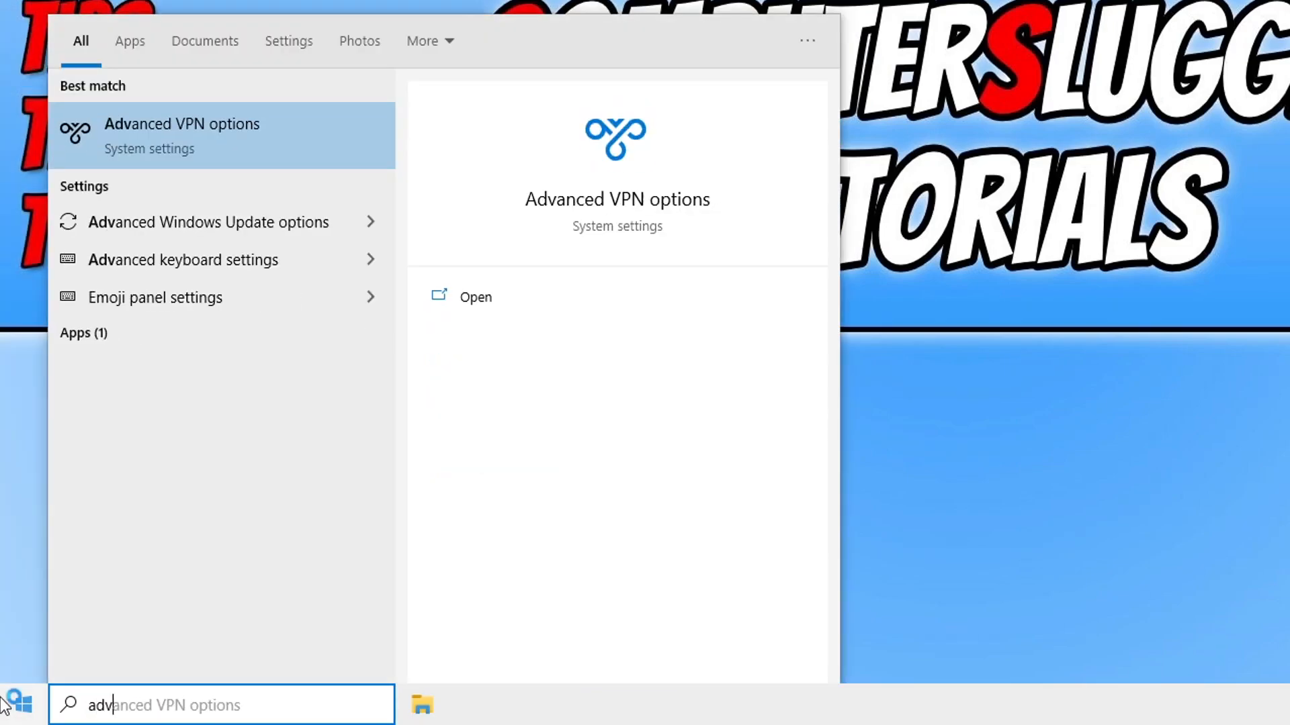
pyautogui.write('advanced syste')
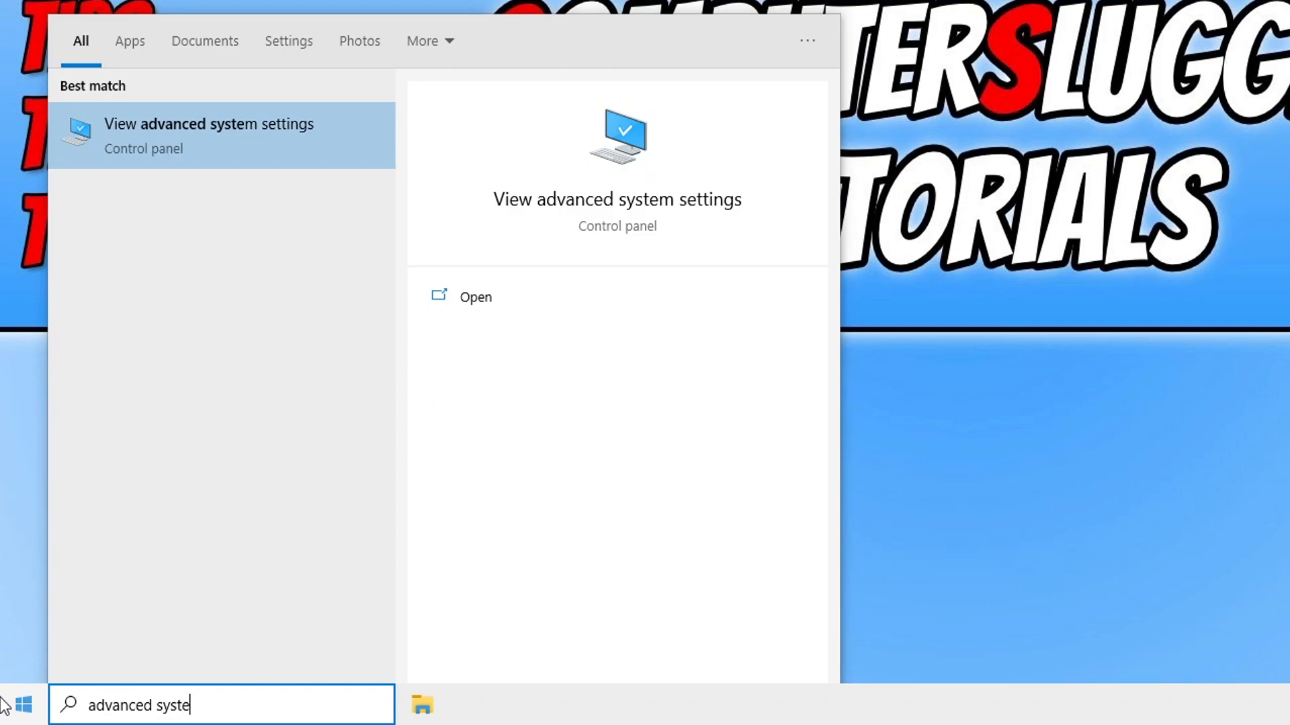
pyautogui.moveTo(224, 161)
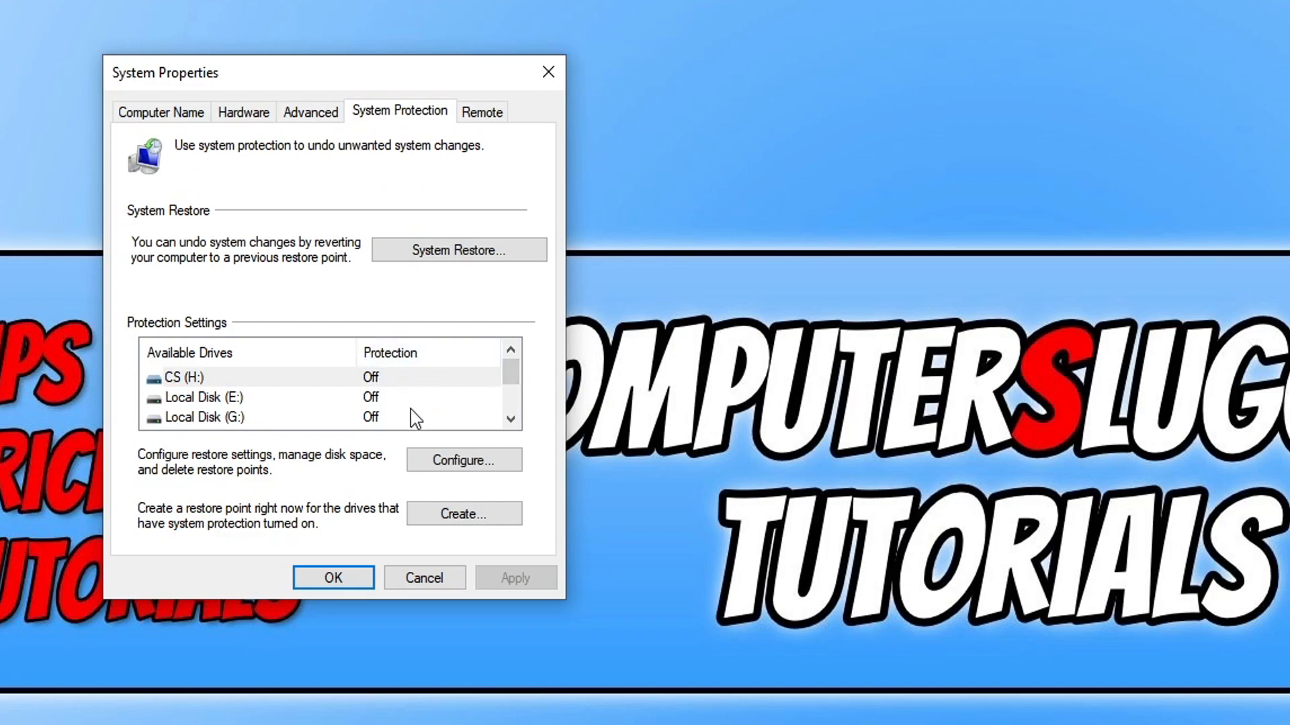
pyautogui.moveTo(469, 395)
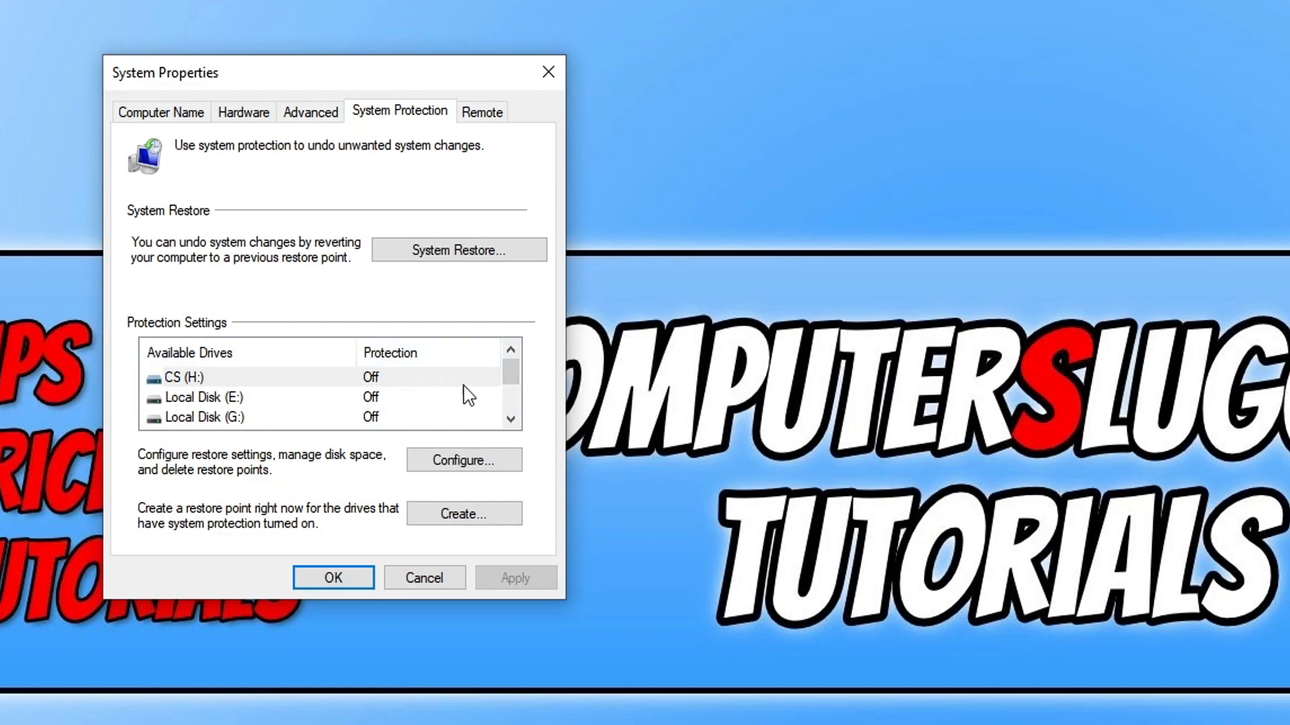
# Select Local Disk (C:) (System), the only drive with protection On, in the drives list
pyautogui.click(510, 418)
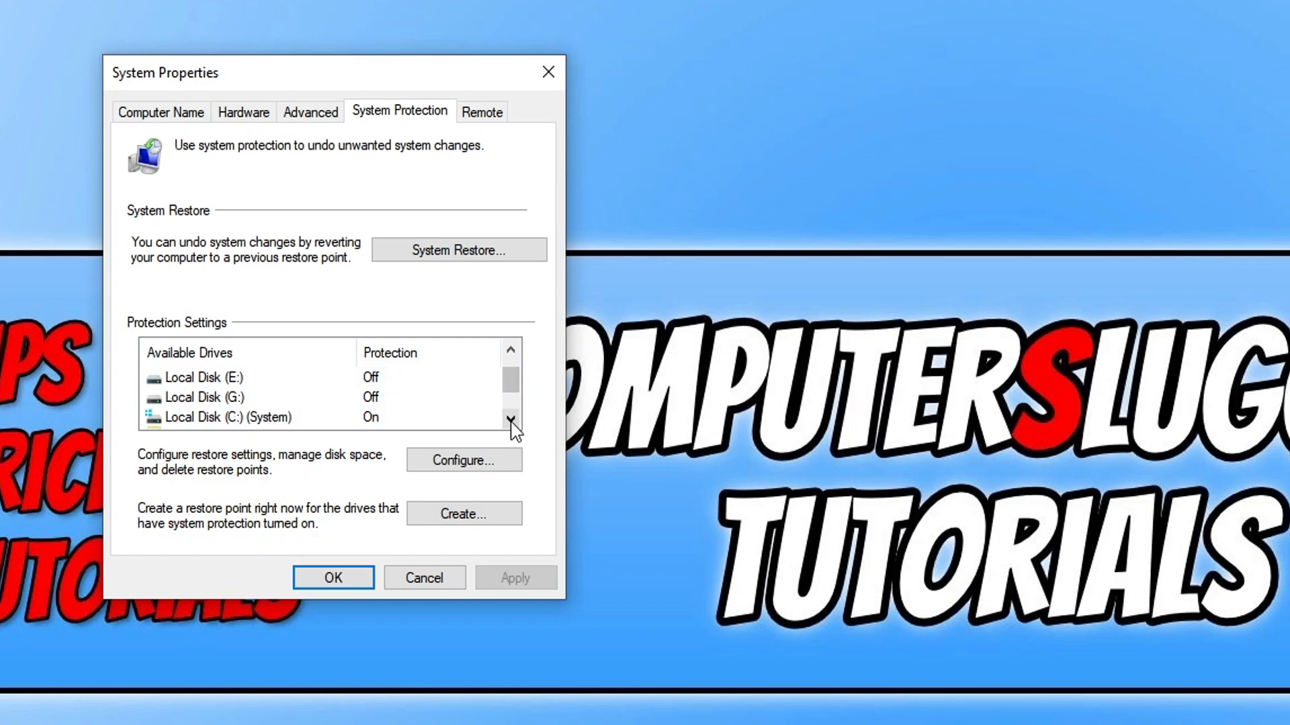
pyautogui.click(222, 417)
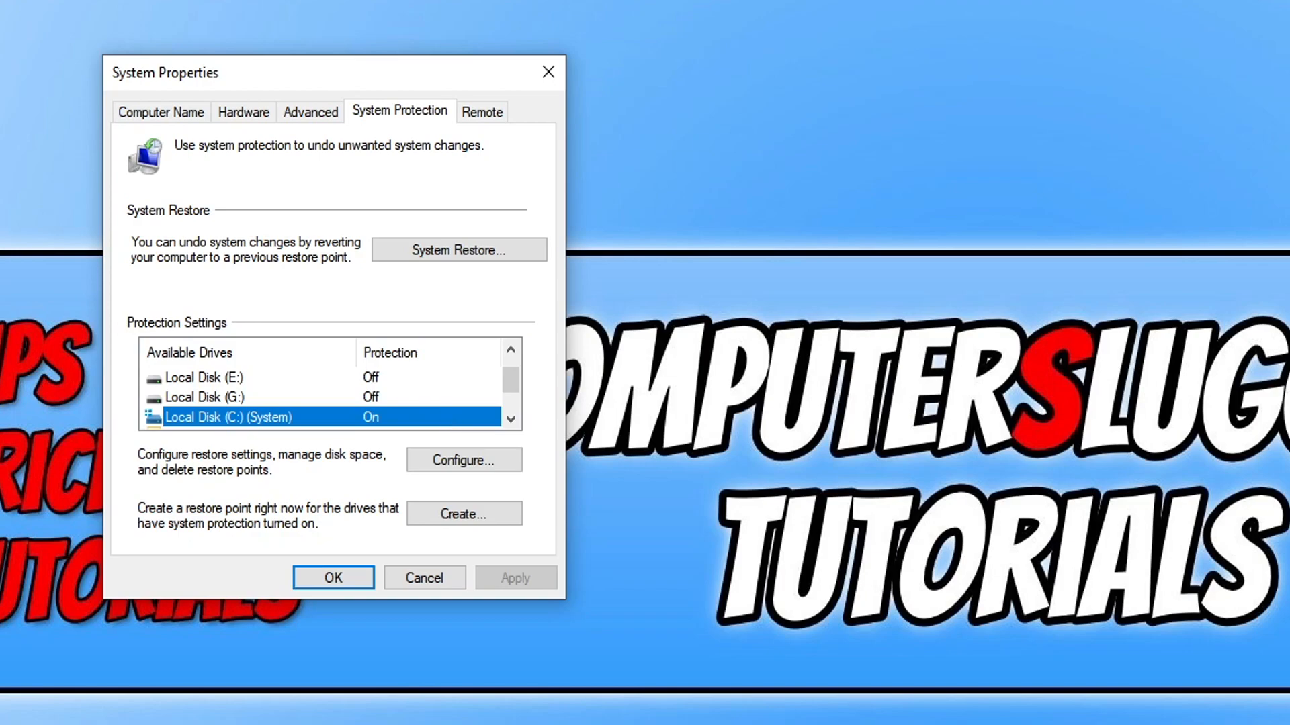
pyautogui.moveTo(567, 270)
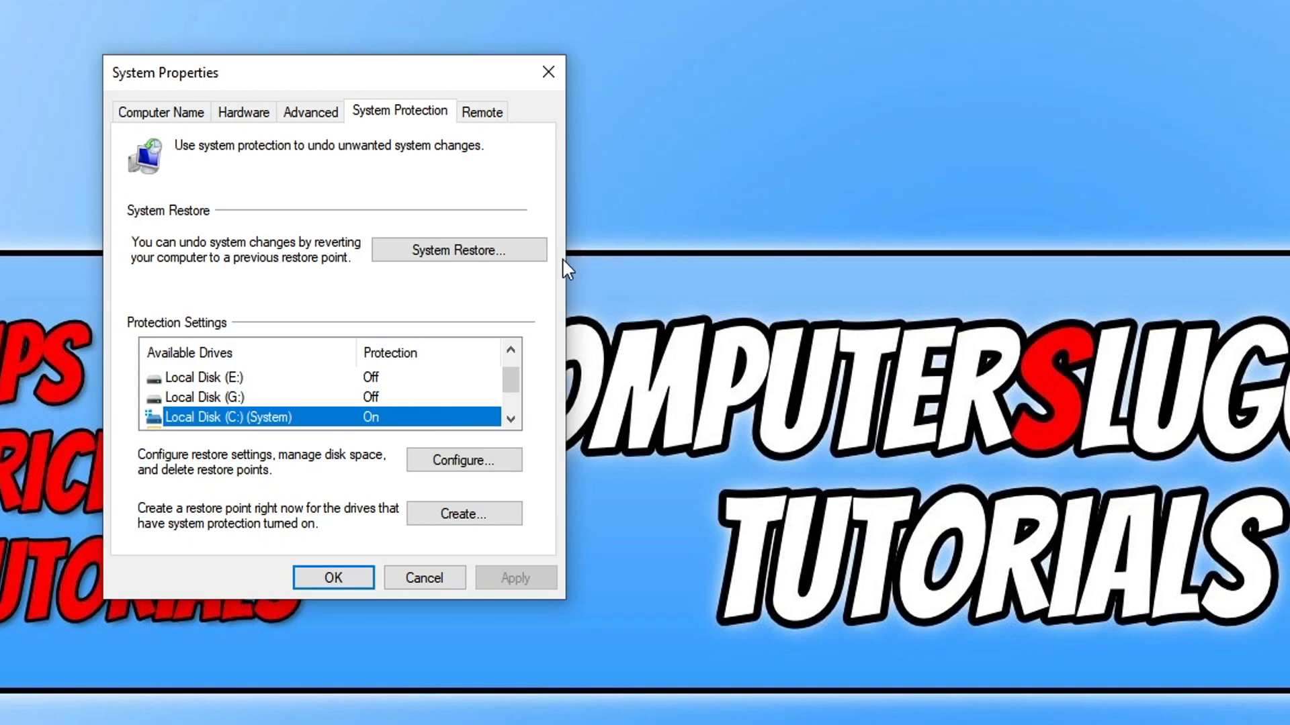
pyautogui.moveTo(432, 424)
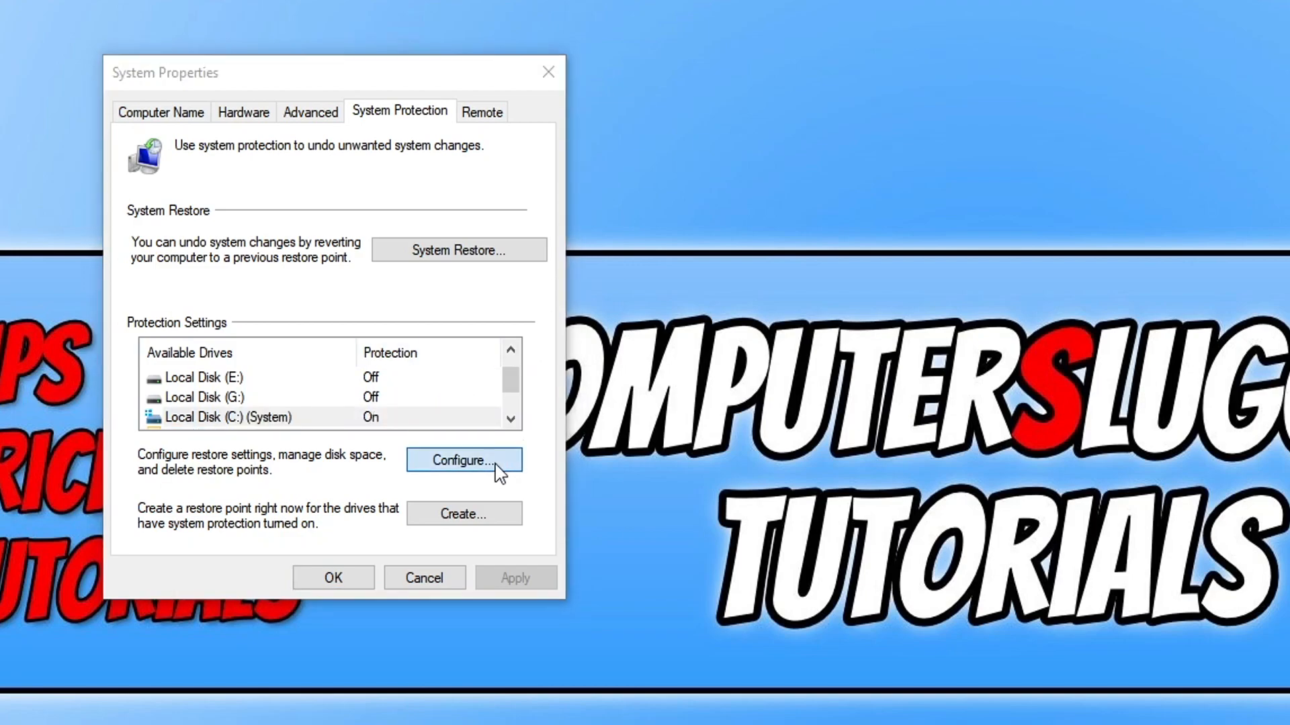
# Configure Local Disk (C:) to Disable system protection and apply, raising the warning
pyautogui.click(462, 459)
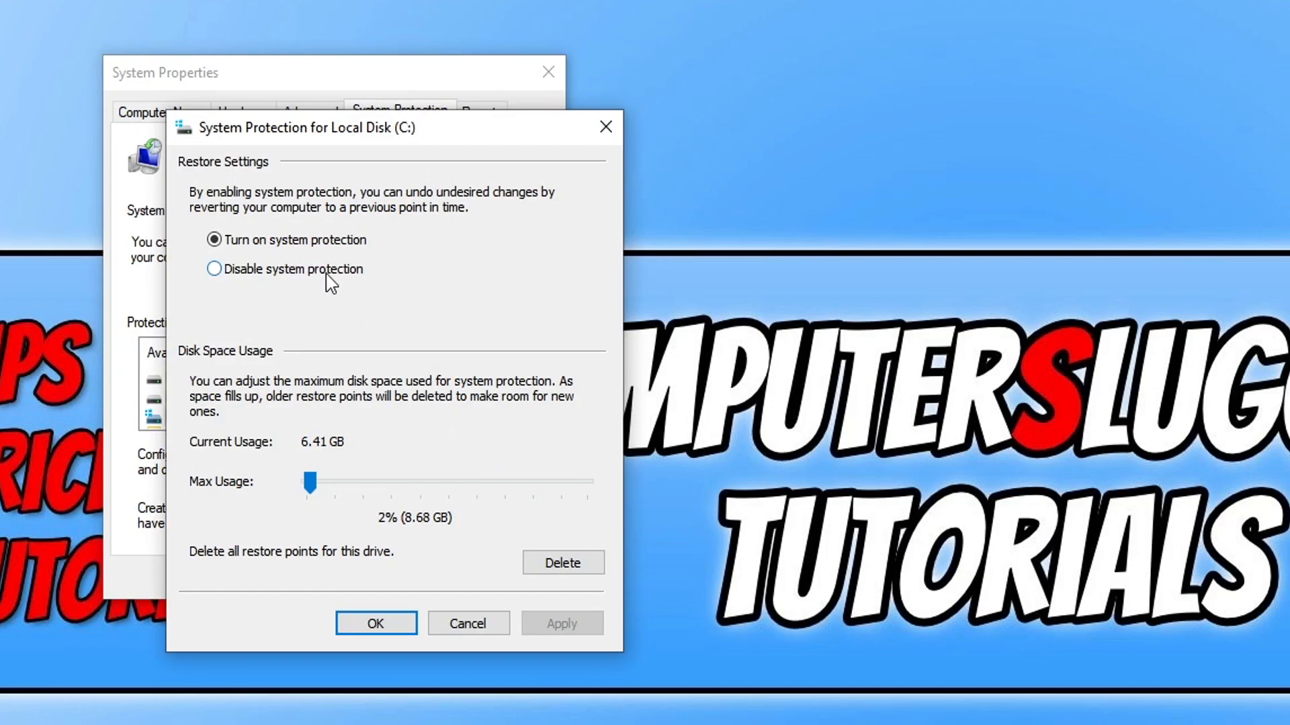
pyautogui.click(215, 269)
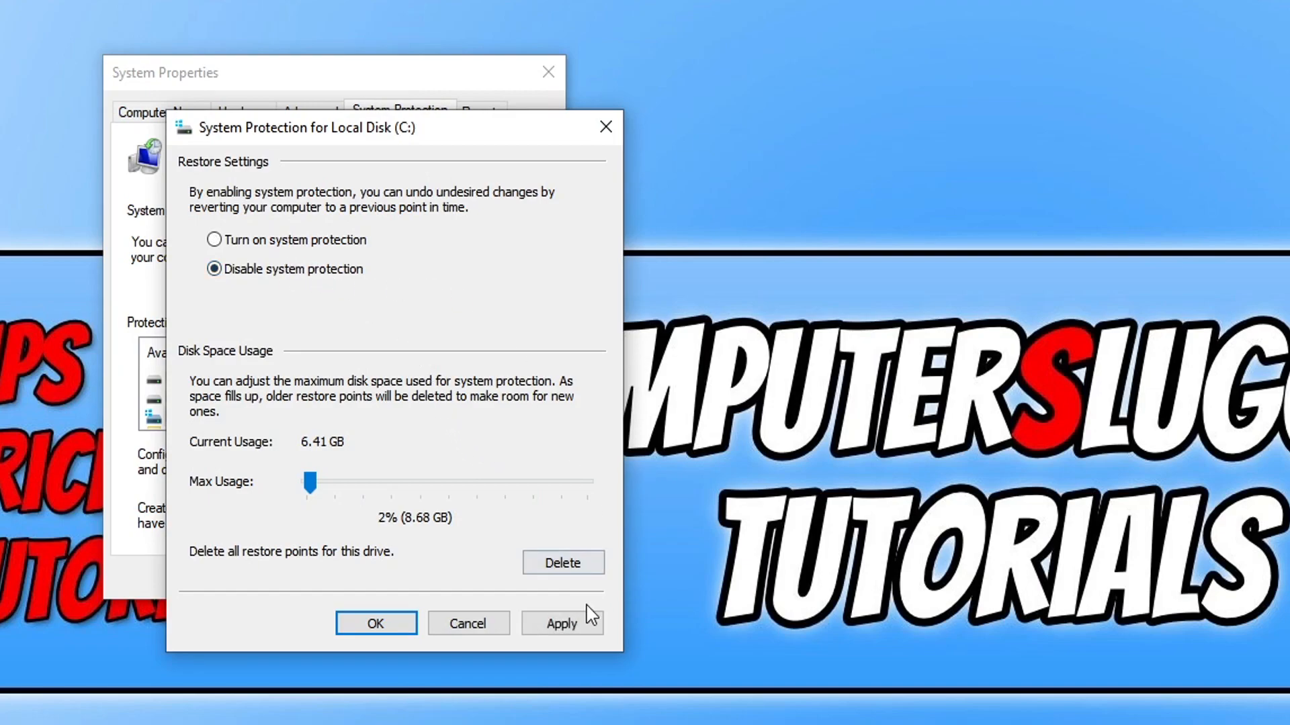
pyautogui.click(561, 623)
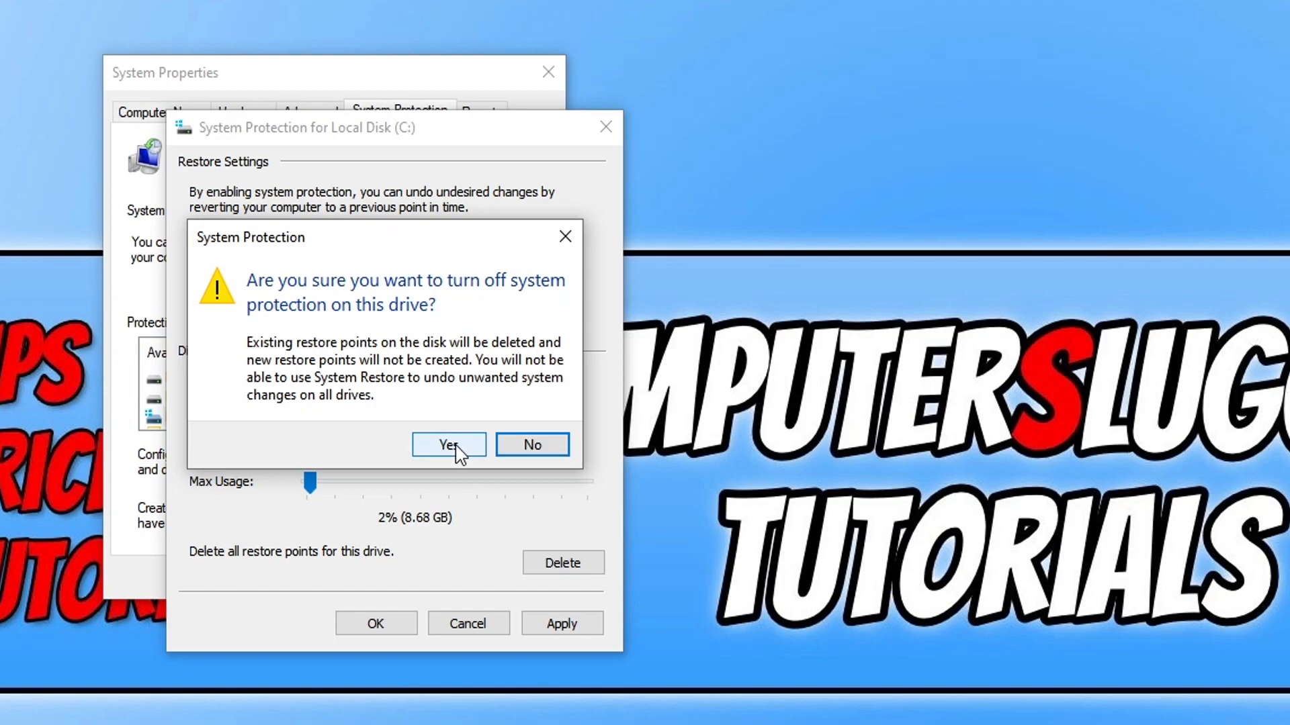
# Confirm turning off protection so Local Disk (C:) now shows Protection Off
pyautogui.click(449, 444)
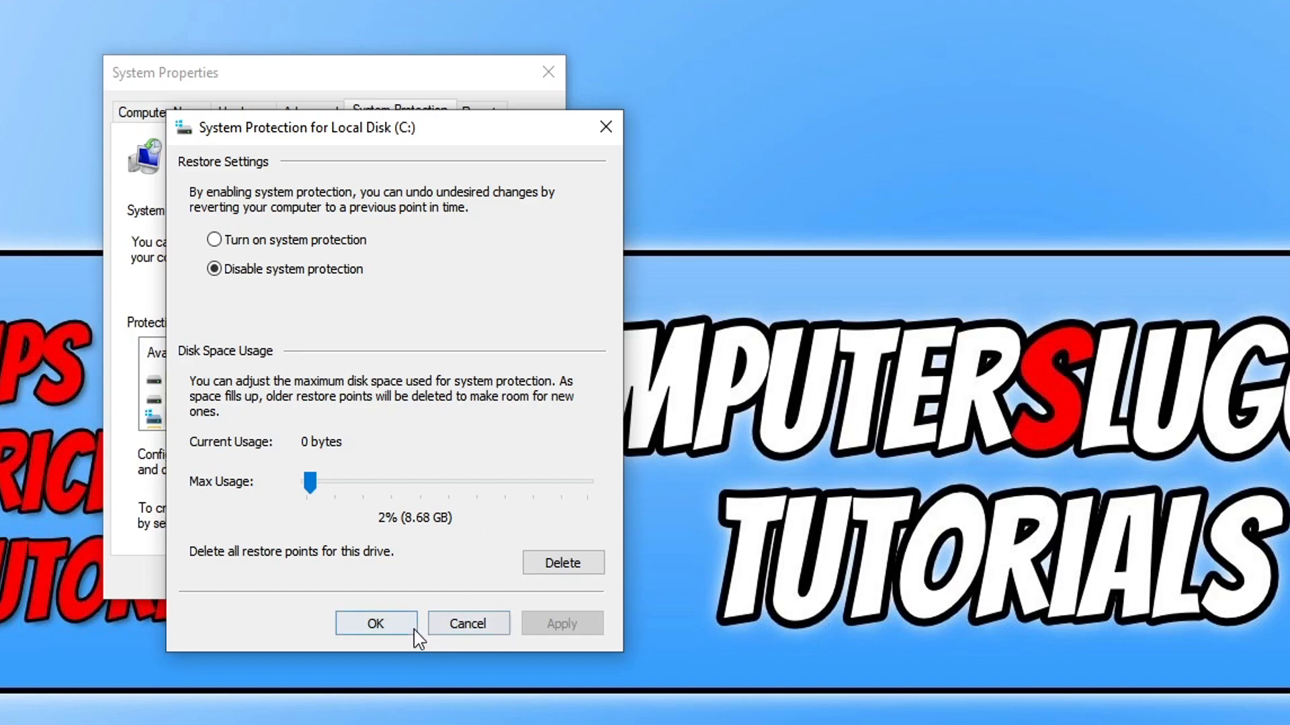
pyautogui.click(374, 623)
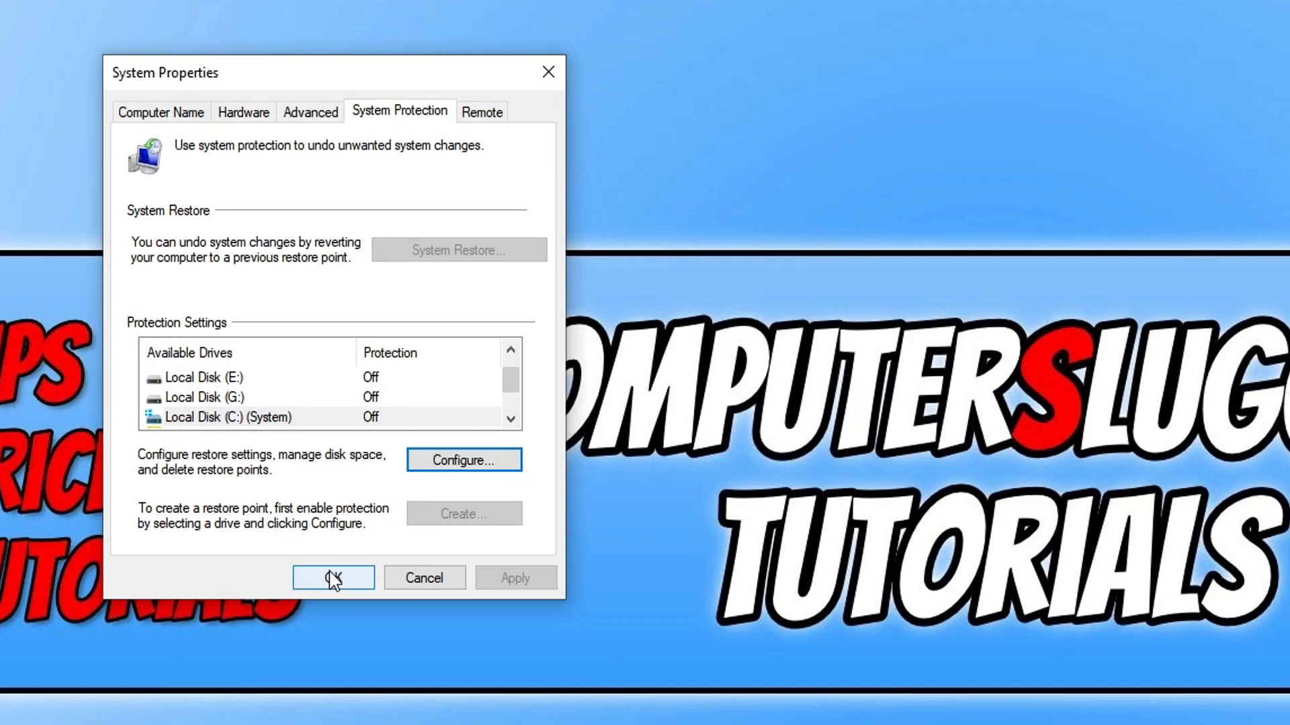